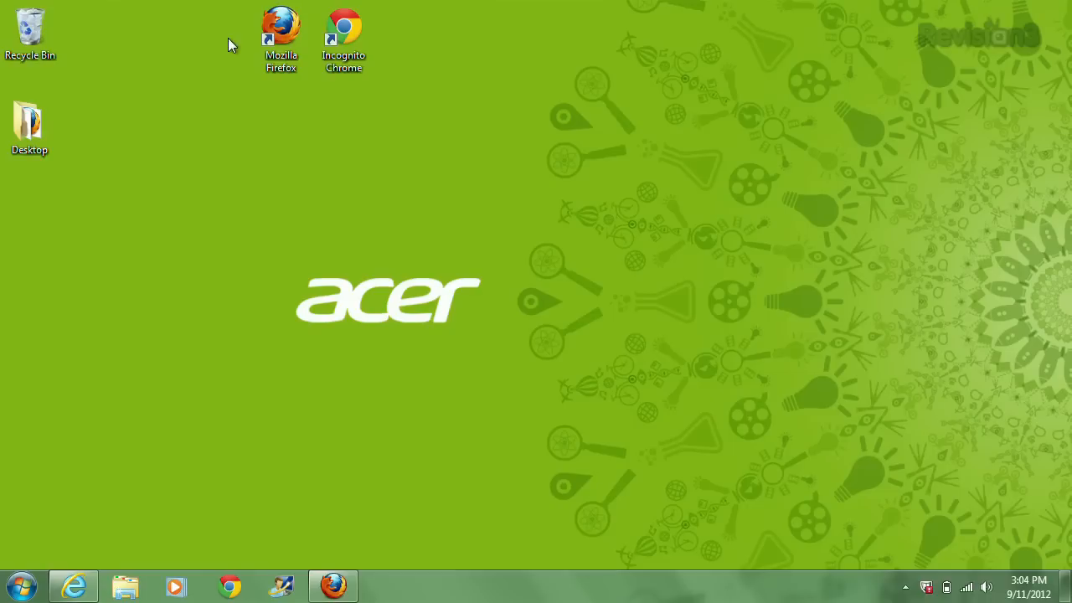
# - Bring up the desktop's right-click menu with the New submenu
pyautogui.rightClick(233, 44)
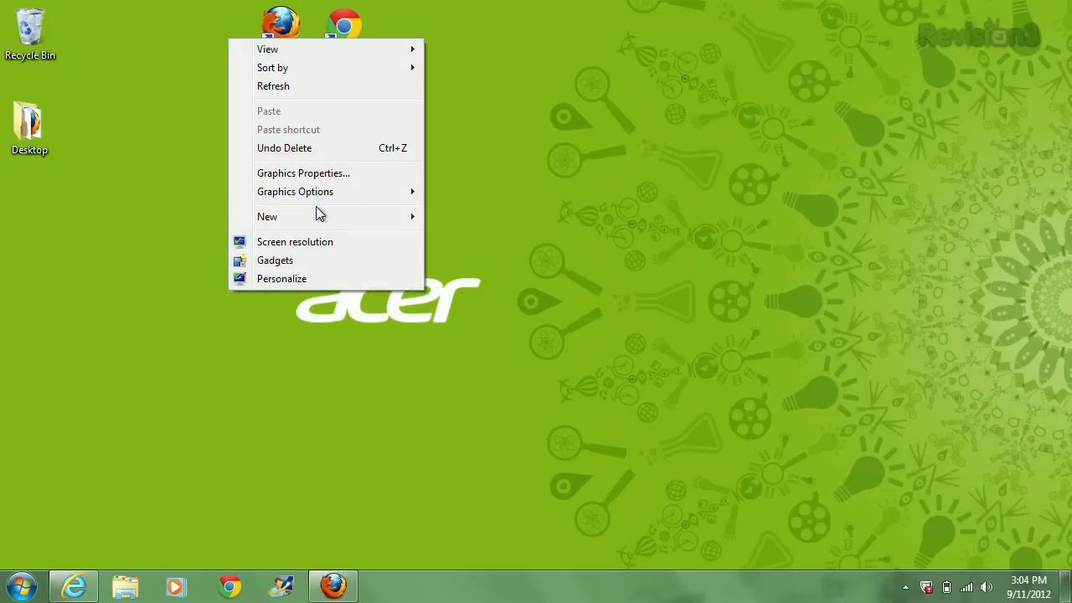
pyautogui.moveTo(268, 216)
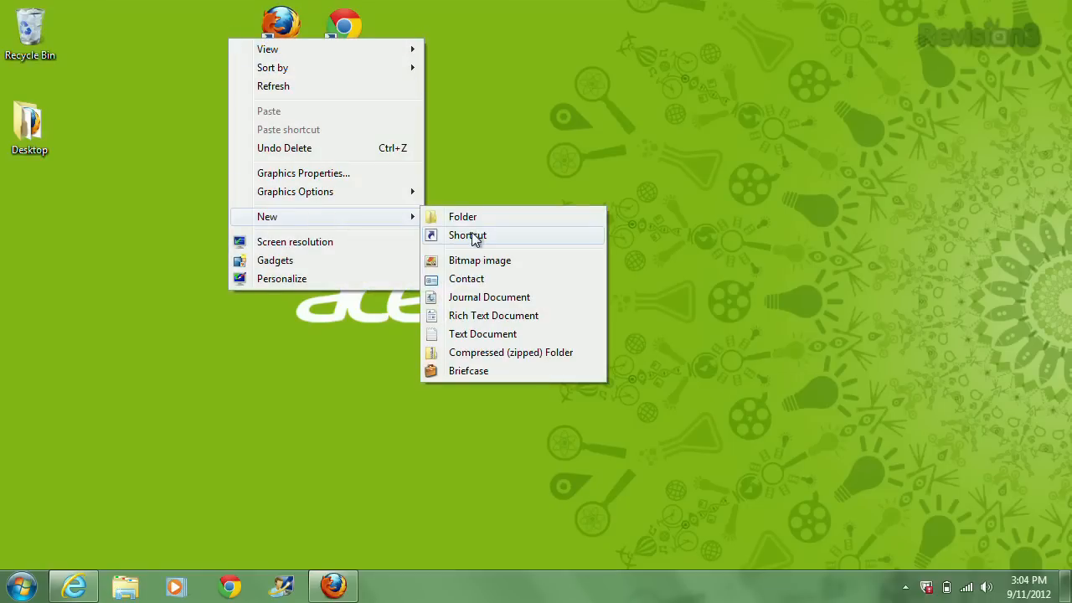
# - Create a shortcut to iexplore.exe with the -private flag and name it
pyautogui.click(466, 235)
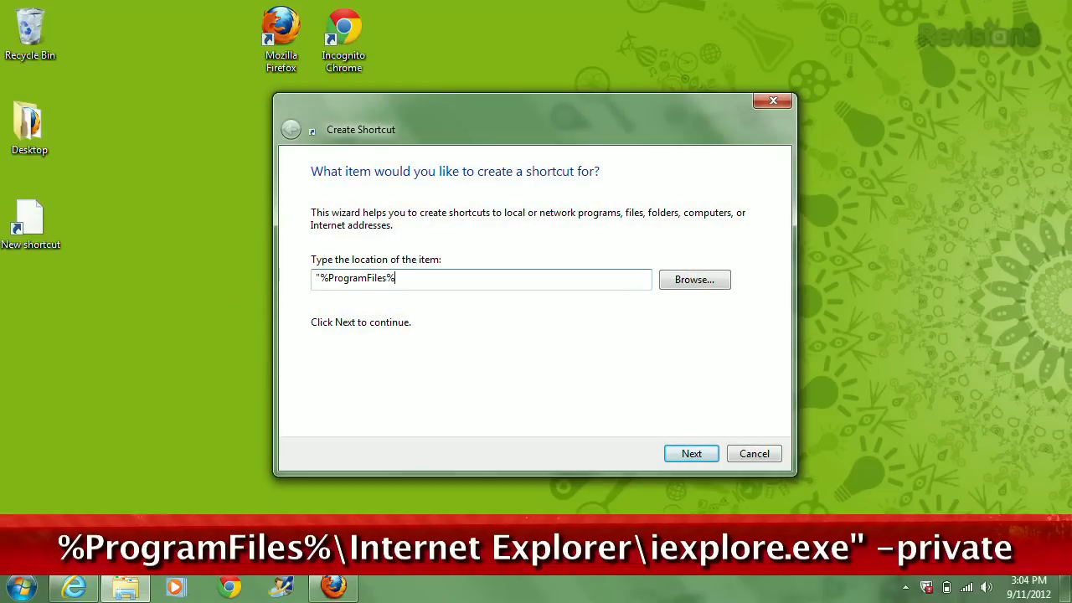
pyautogui.write('\\Internet Explorer\\iexplore.exe" -priva')
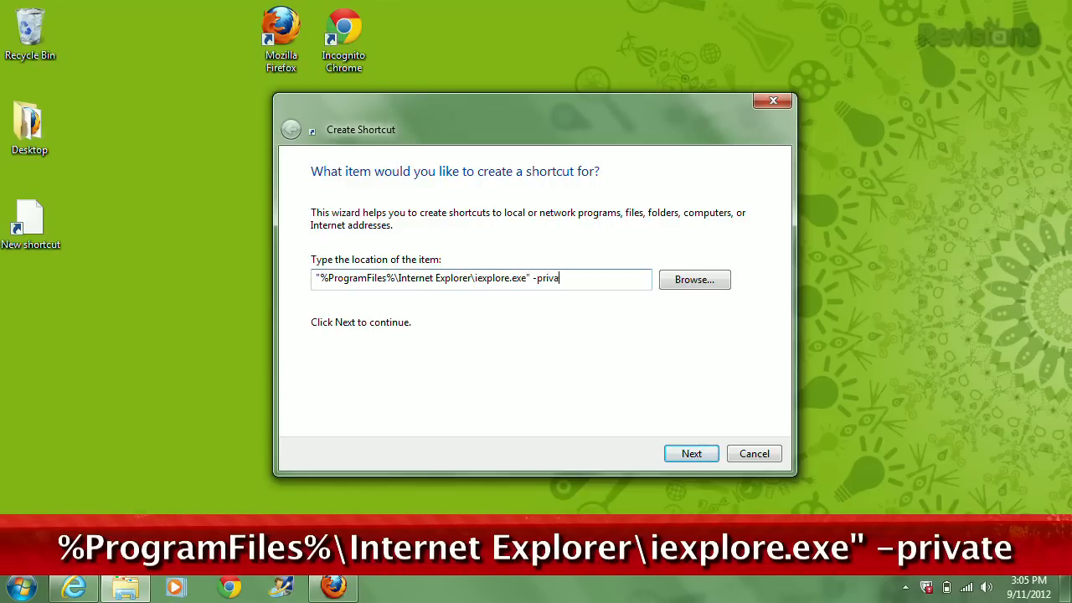
pyautogui.click(690, 452)
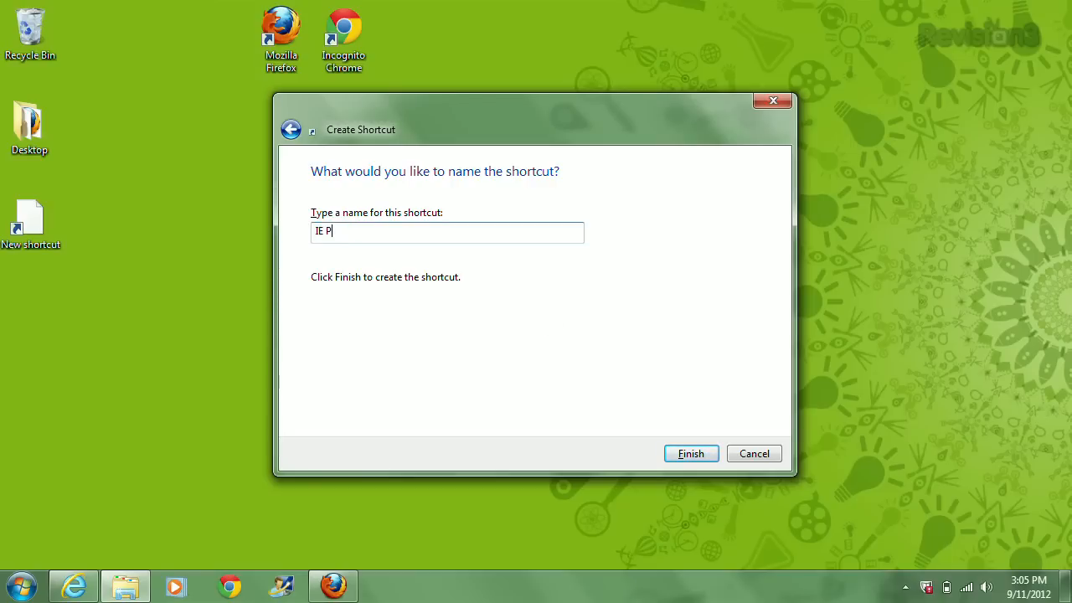
pyautogui.write('orn Mod')
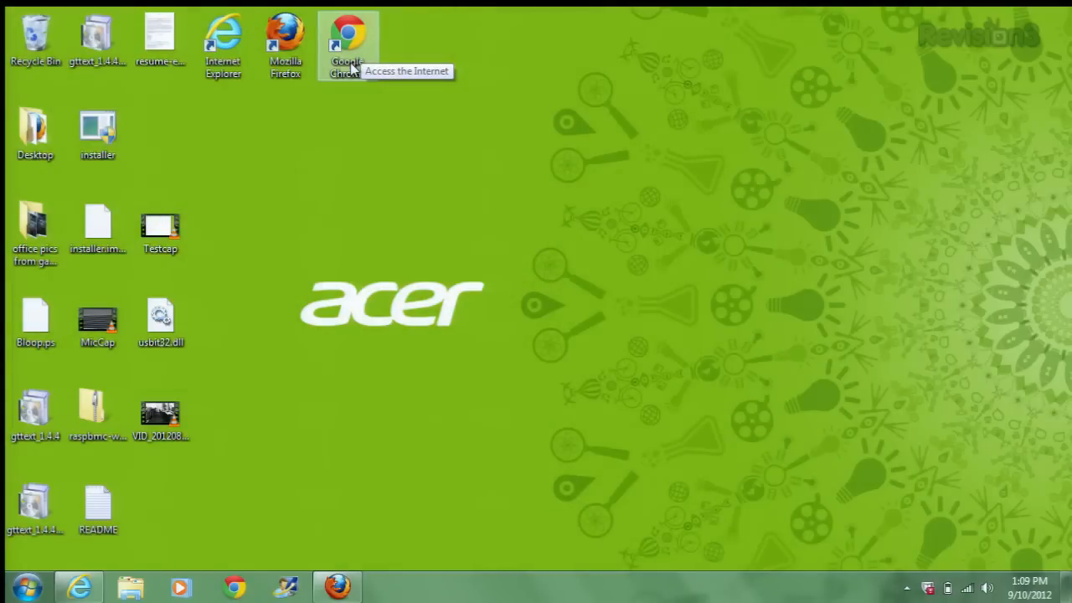
# - Append -incognito to the Chrome shortcut's target in Properties and confirm
pyautogui.click(349, 37)
pyautogui.write('Incognito')
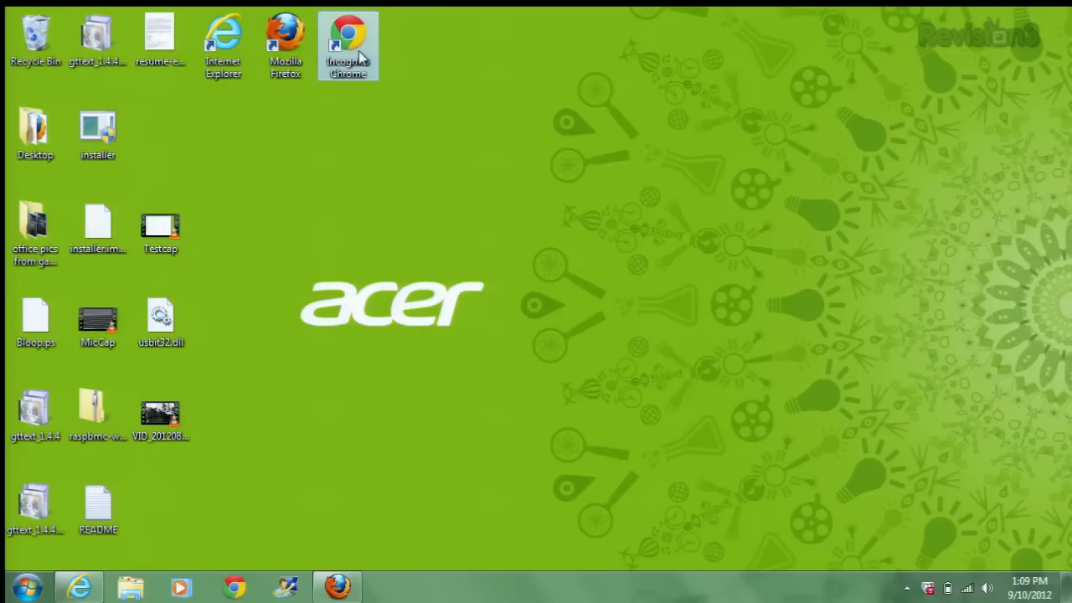
pyautogui.rightClick(349, 42)
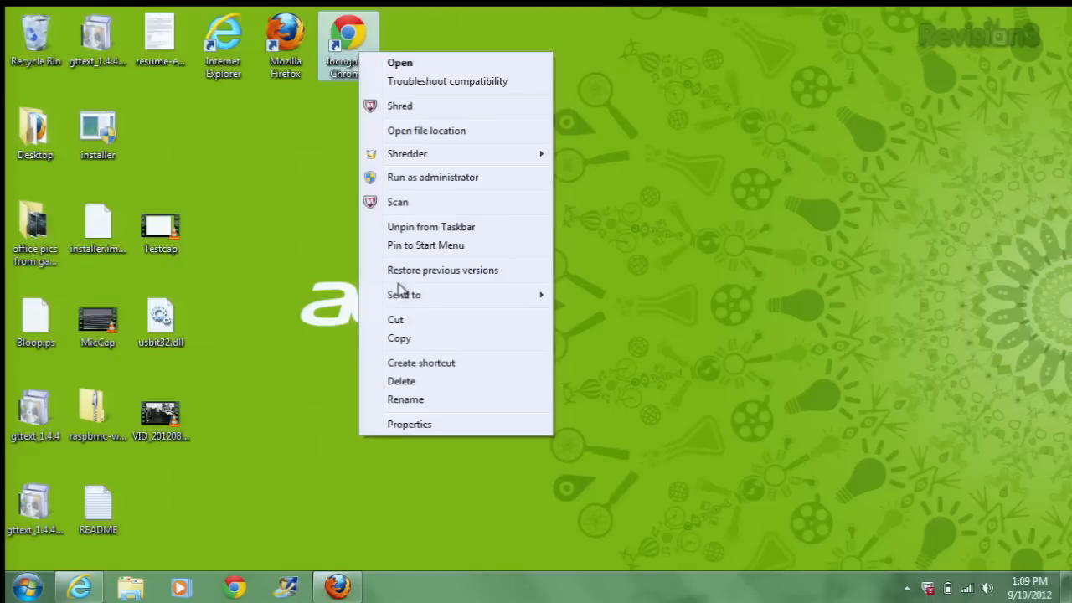
pyautogui.click(408, 424)
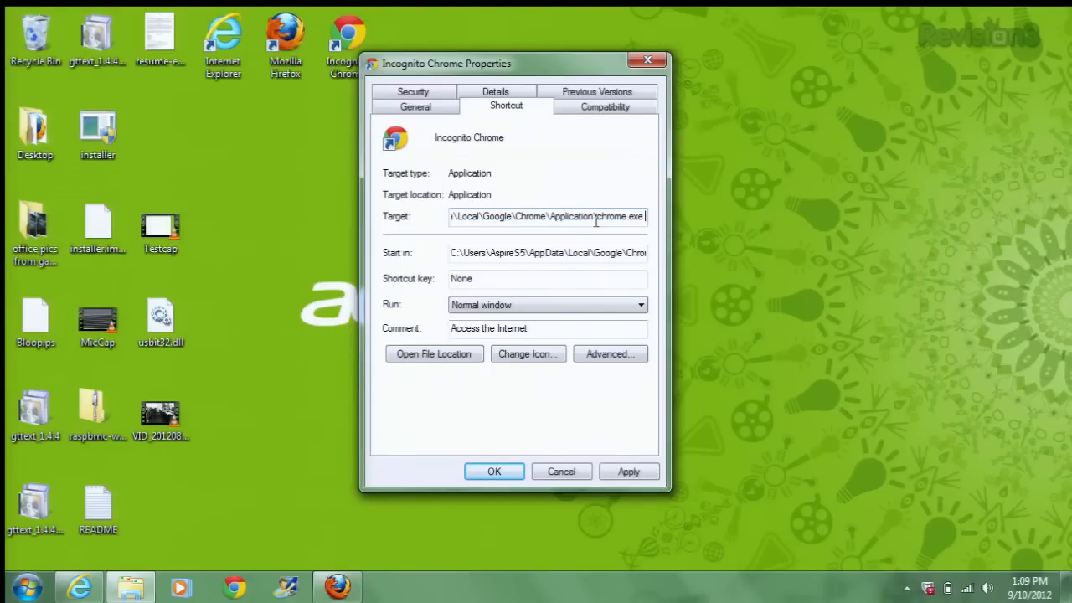
pyautogui.write('-incognito')
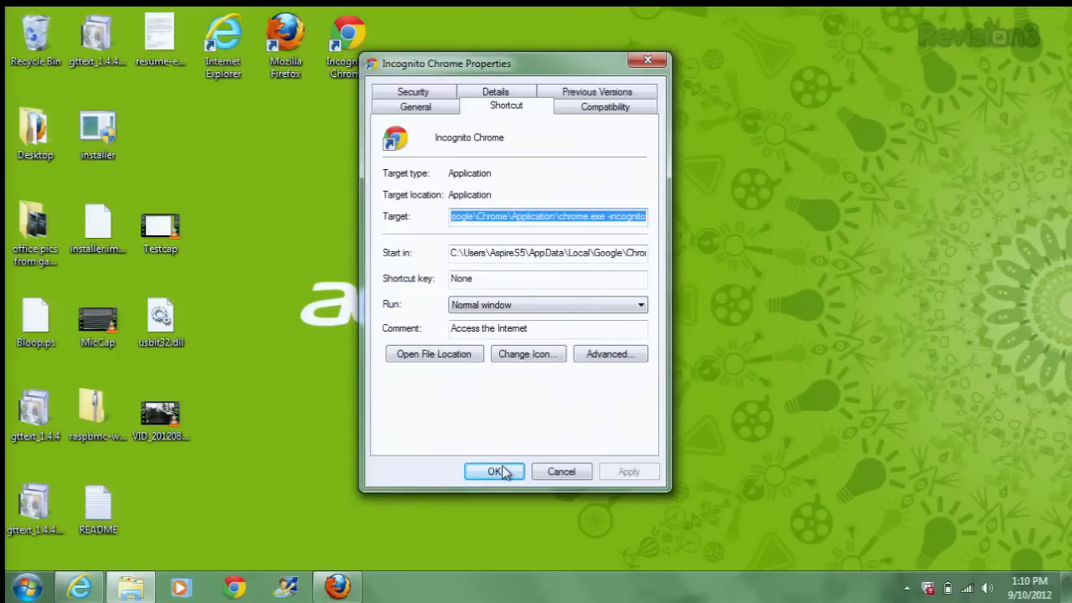
pyautogui.click(494, 471)
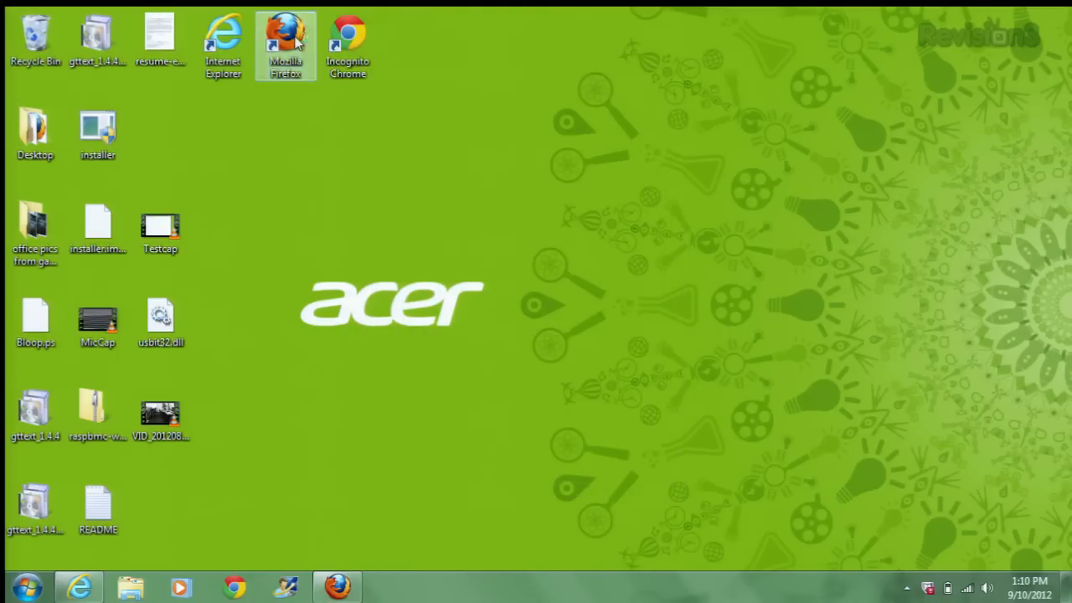
# - In Firefox about:config, filter 'browser.pri' and set browser.privatebrowsing.autostart to true
pyautogui.doubleClick(284, 34)
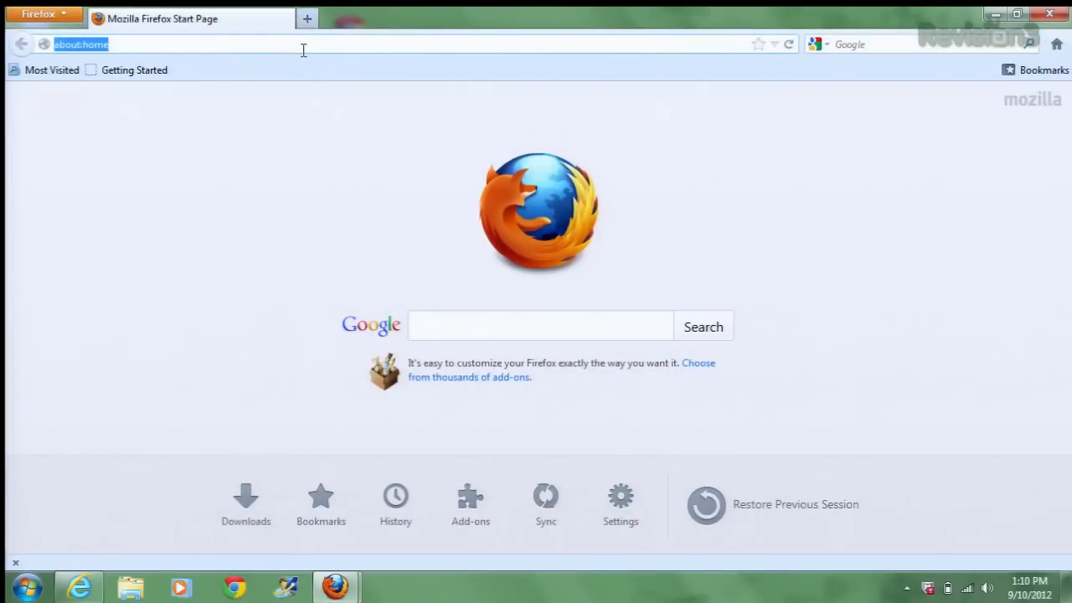
pyautogui.write('about:config')
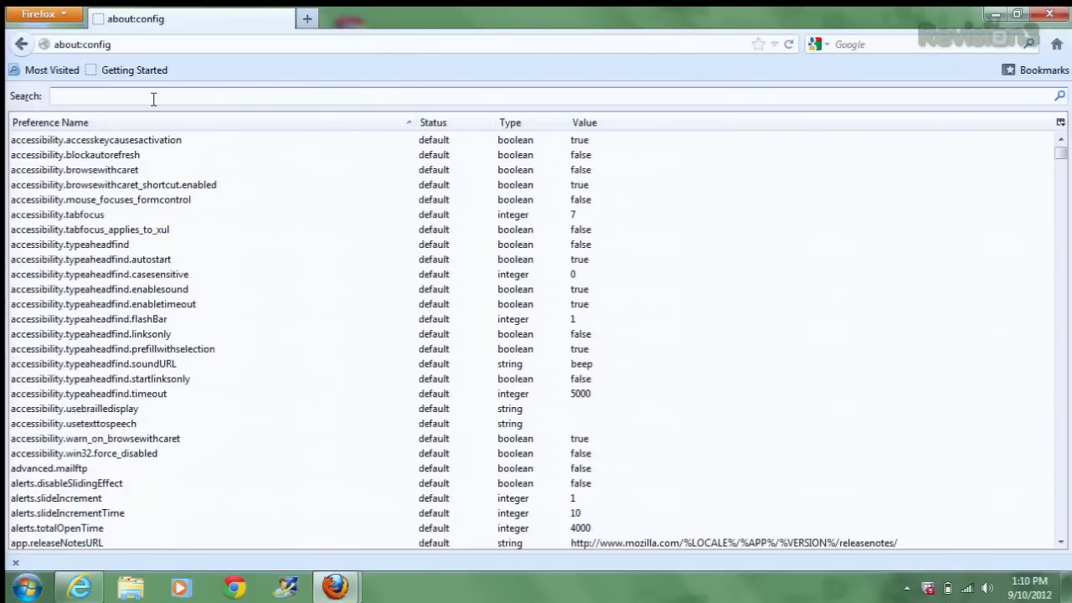
pyautogui.write('browser.pri')
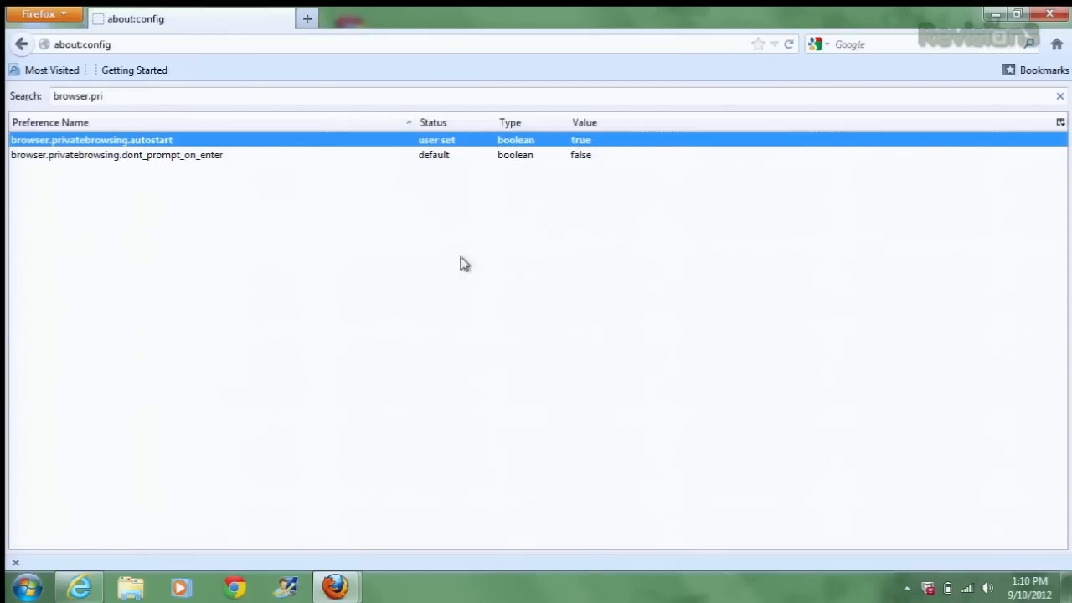
pyautogui.moveTo(456, 282)
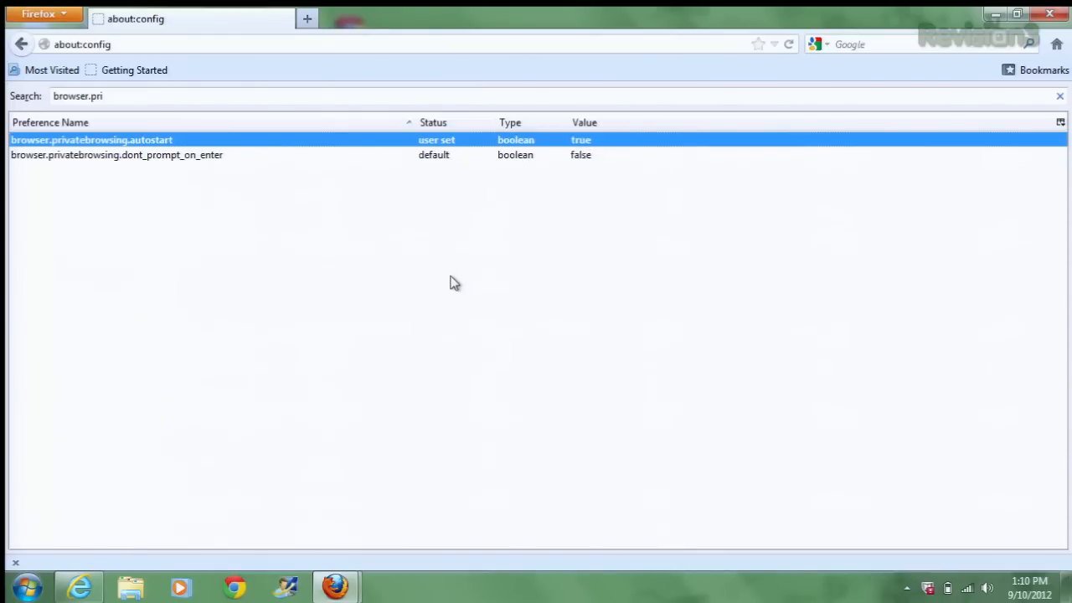